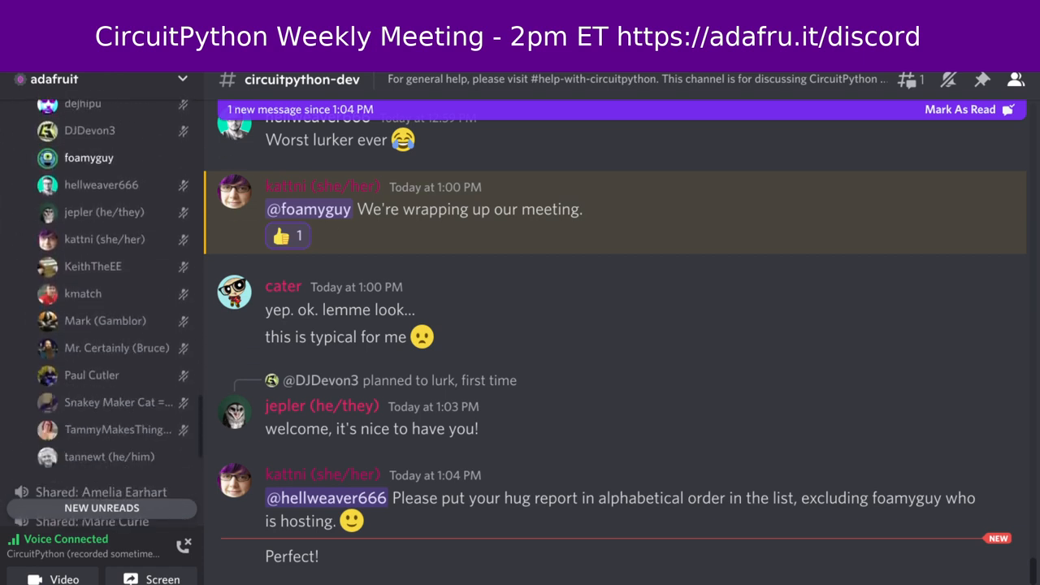
Scroll the circuitpython-dev channel down to the AGS02MA gas sensor library embed and react to the 555 joke message
scroll("down", 3)
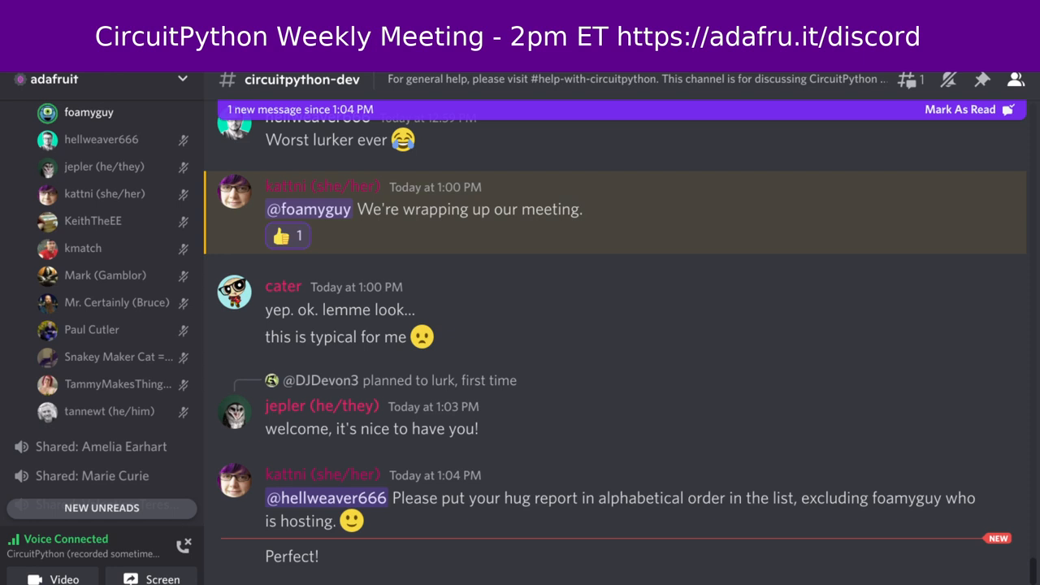
scroll("down", 3)
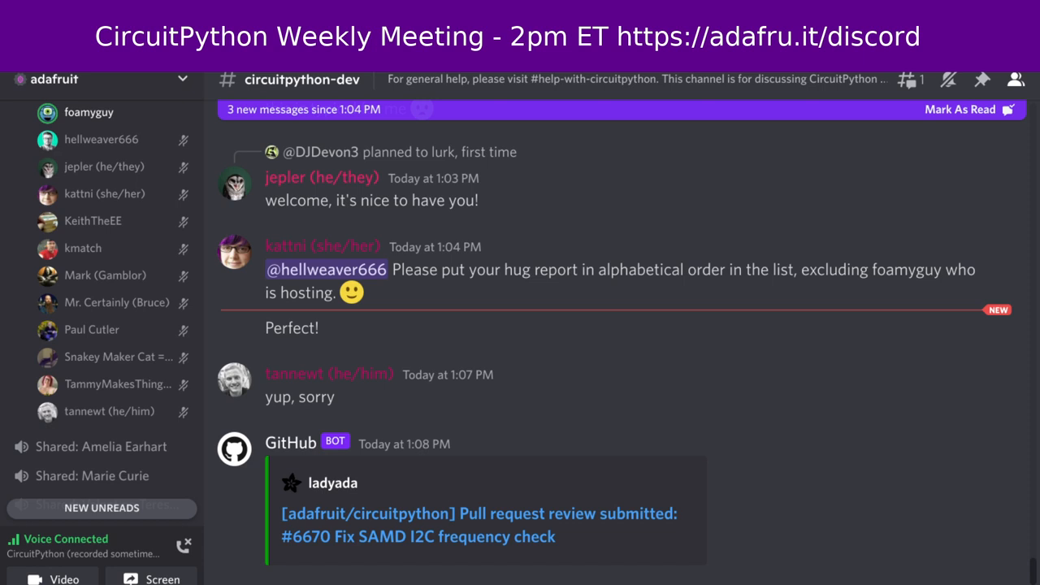
scroll("down", 3)
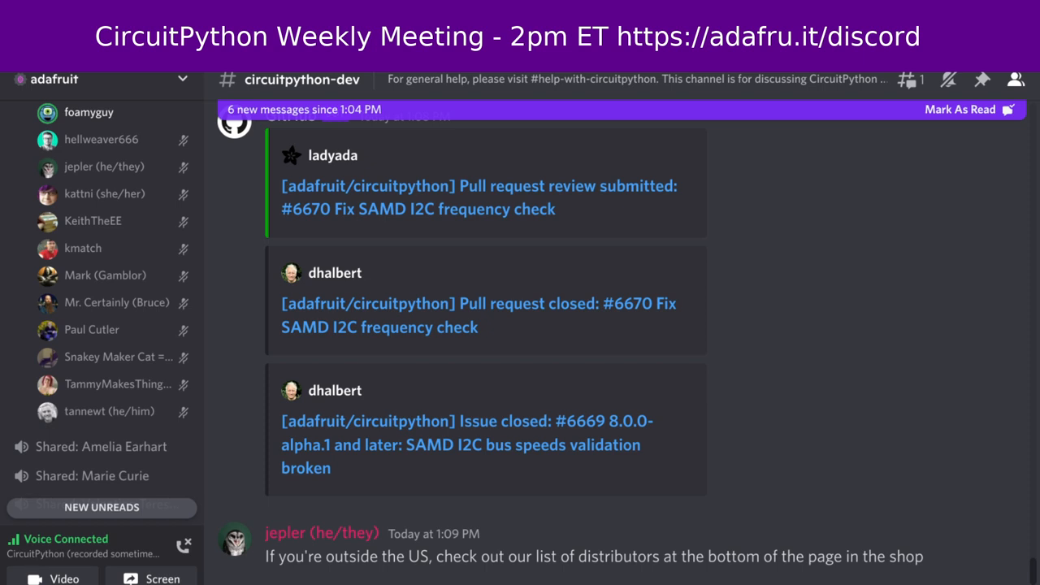
scroll("down", 3)
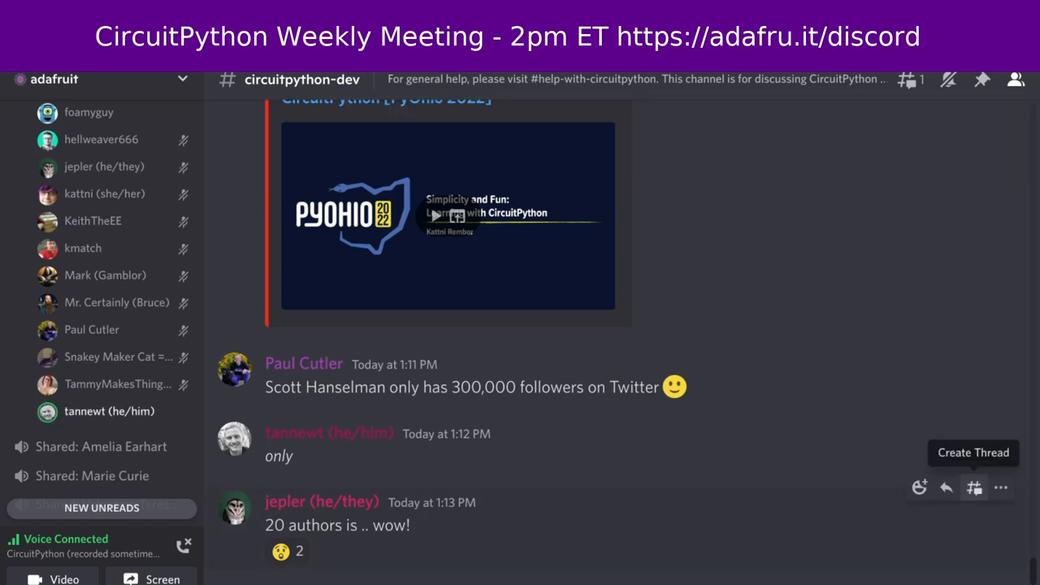
left_click(920, 488)
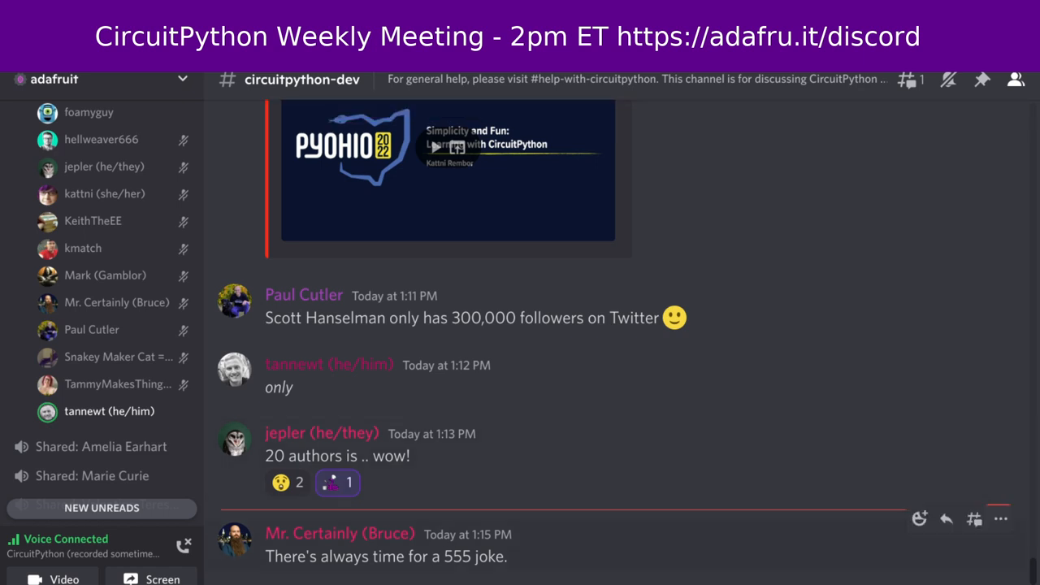
left_click(920, 519)
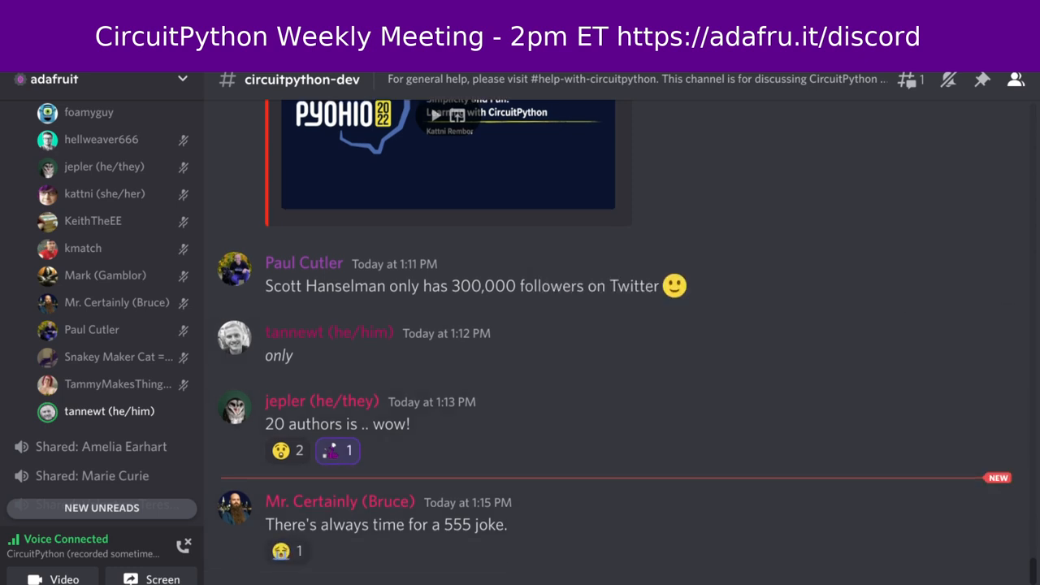
mouse_move(920, 487)
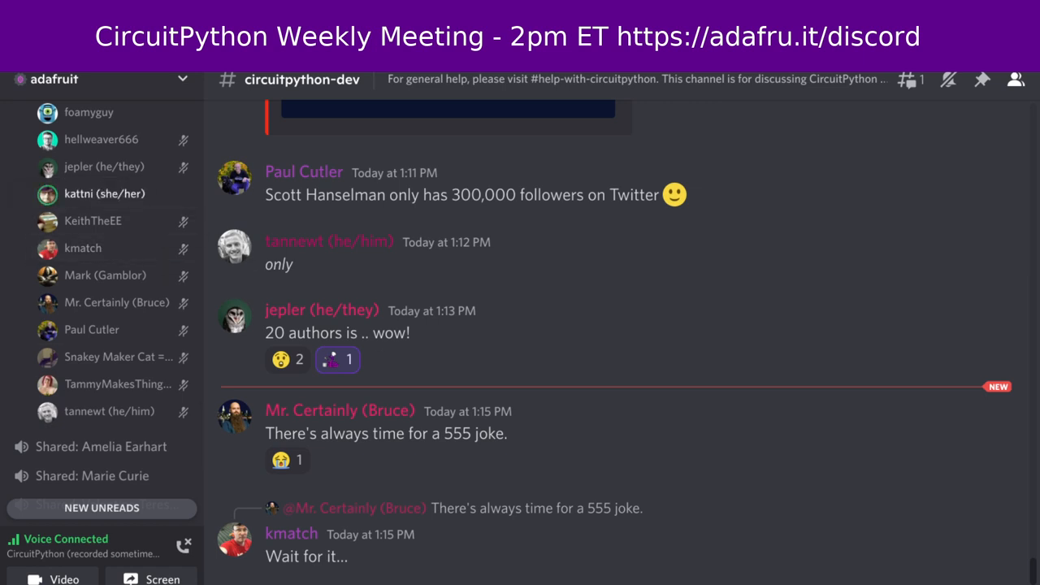
mouse_move(108, 411)
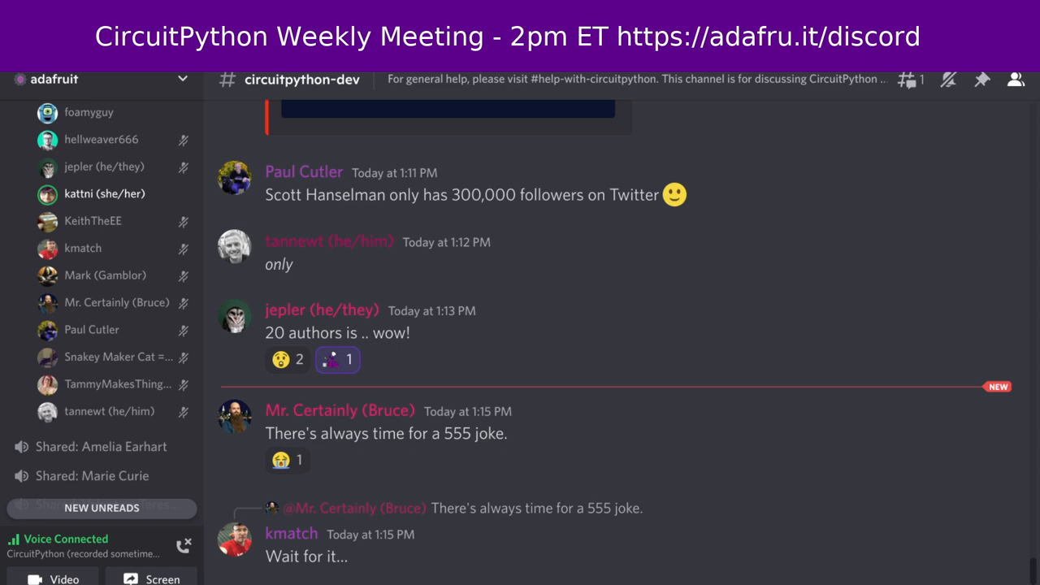
mouse_move(104, 275)
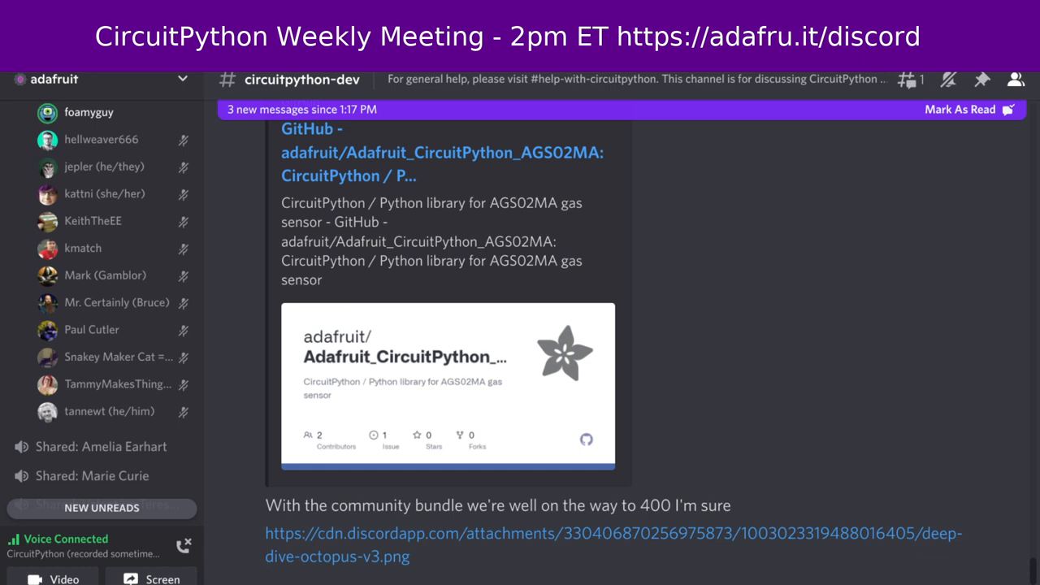
Scroll down until the Deep Dive octopus image and the PNG support testing message are visible
scroll("down", 3)
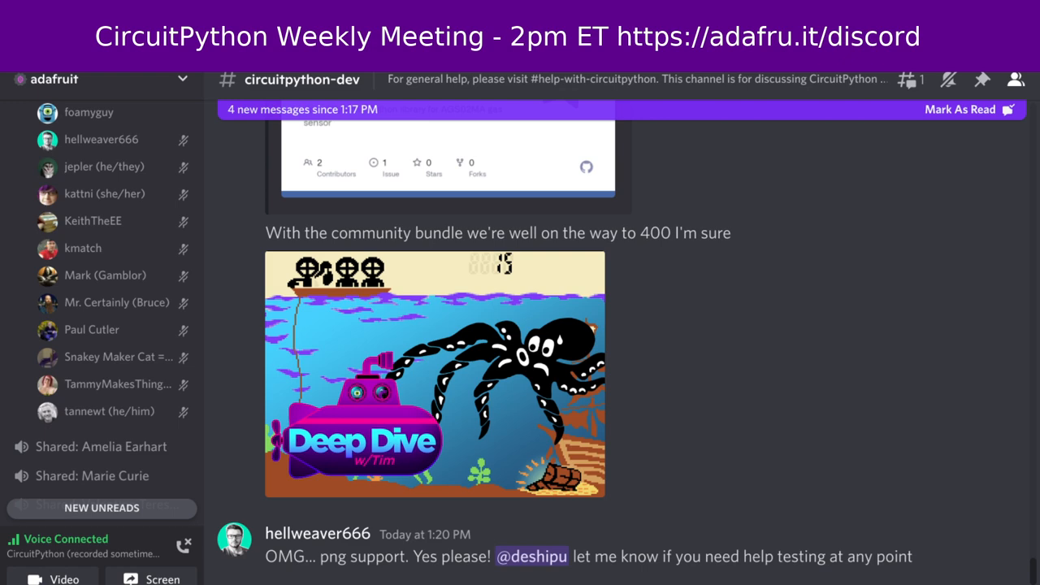
scroll("down", 3)
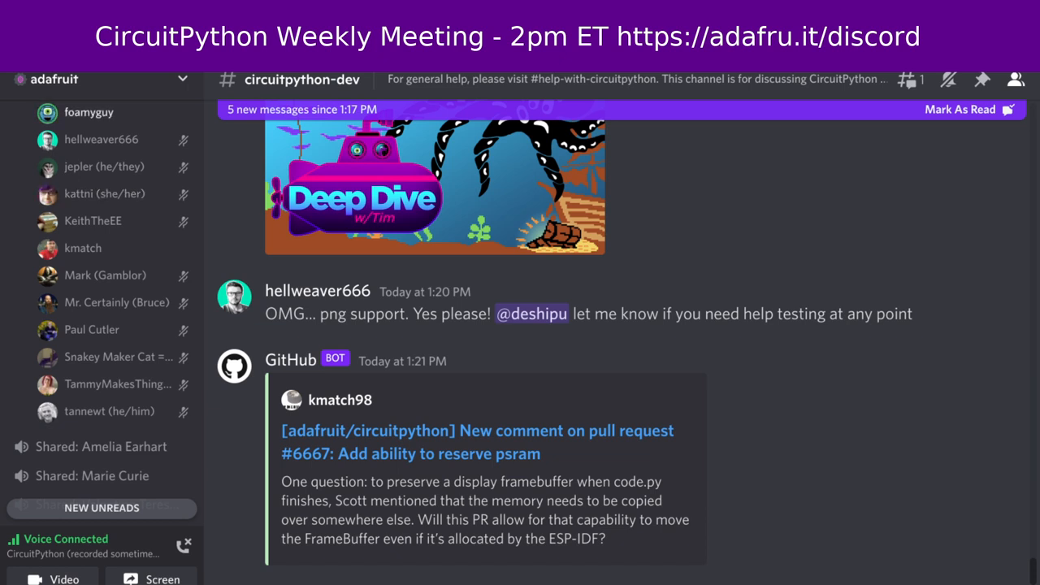
scroll("down", 3)
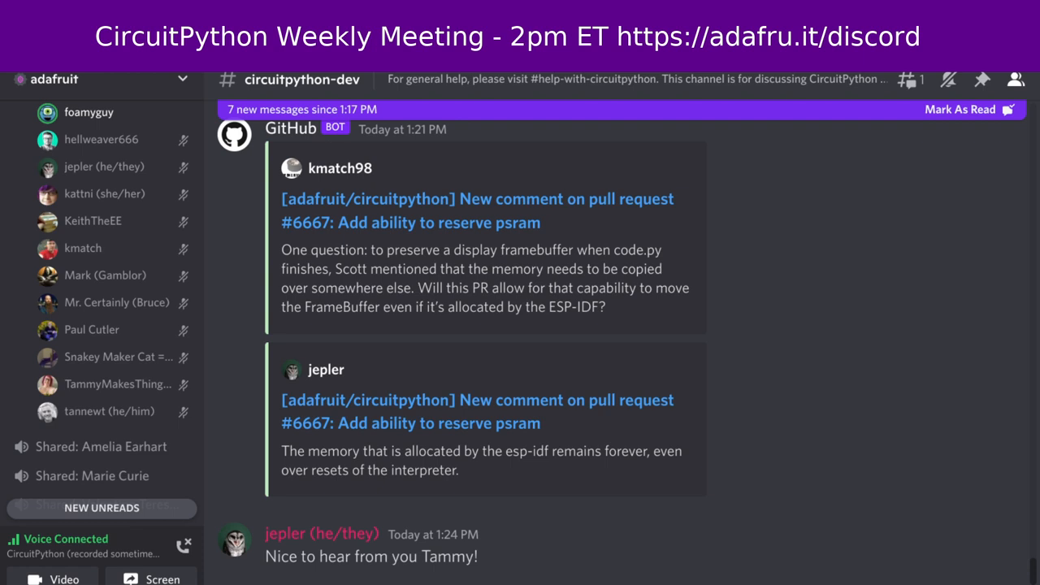
scroll("down", 3)
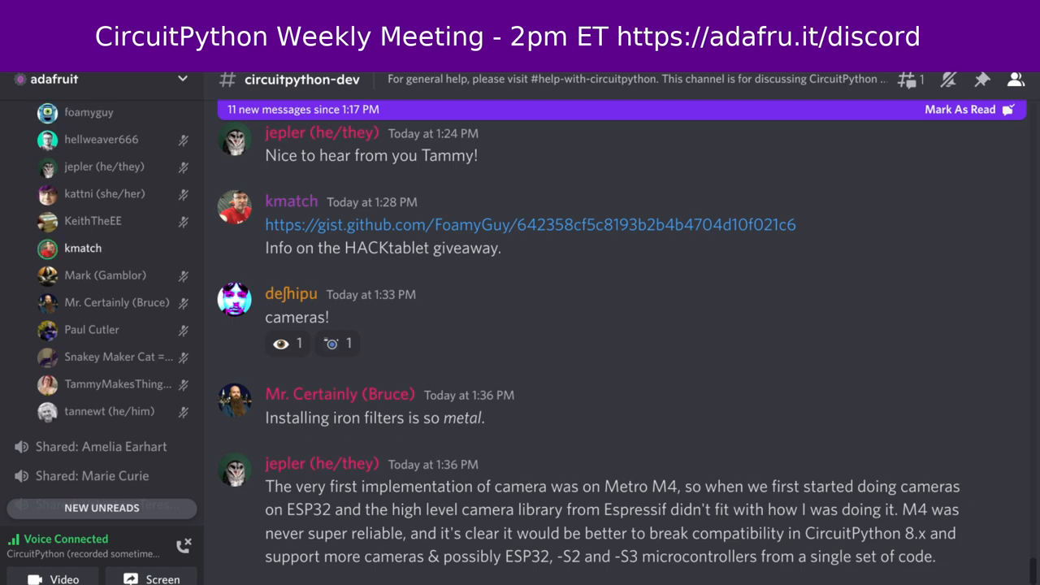
scroll("down", 3)
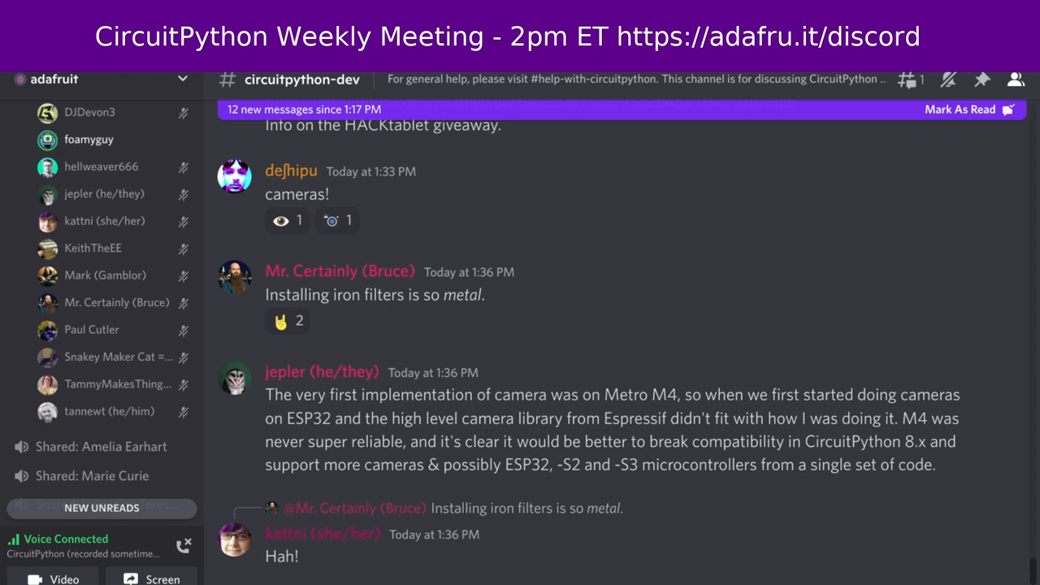
scroll("down", 3)
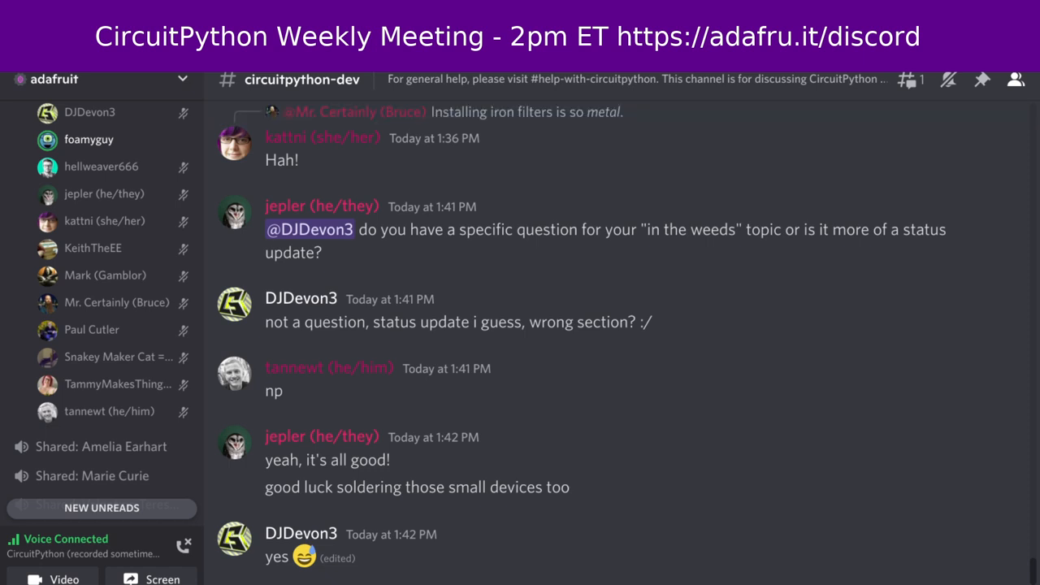
scroll("down", 3)
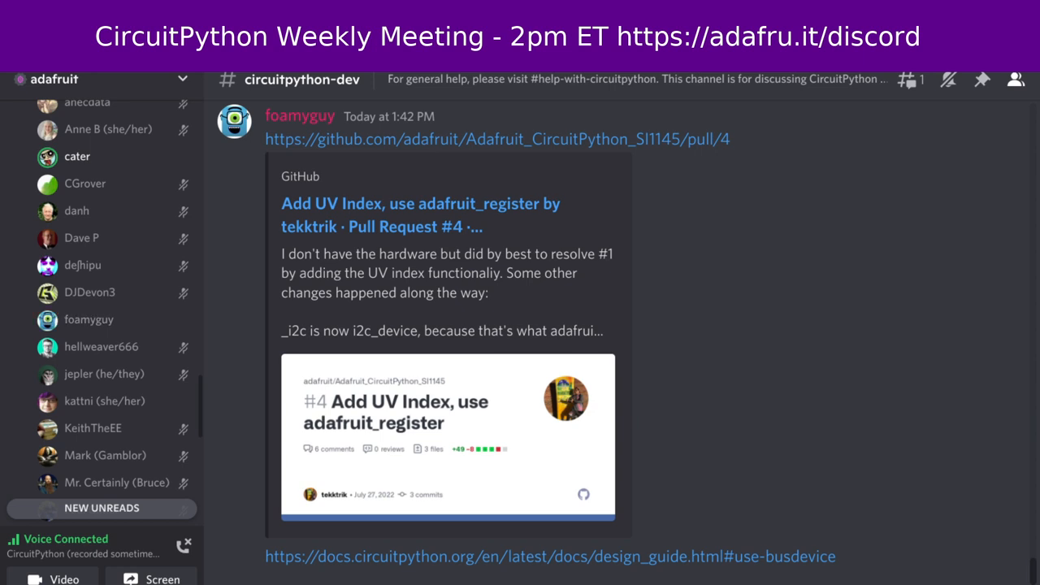
mouse_move(117, 481)
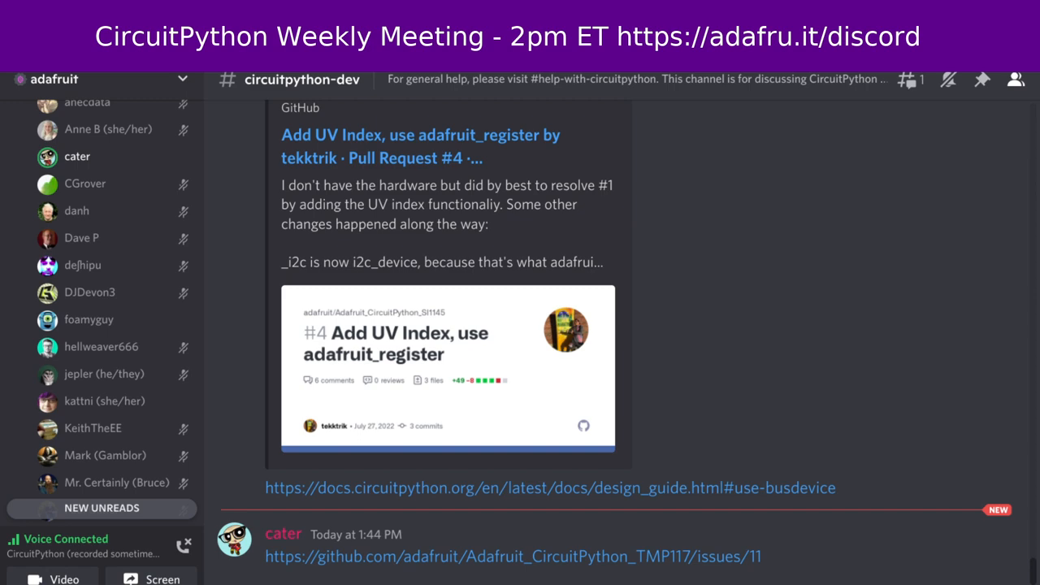
scroll("down", 3)
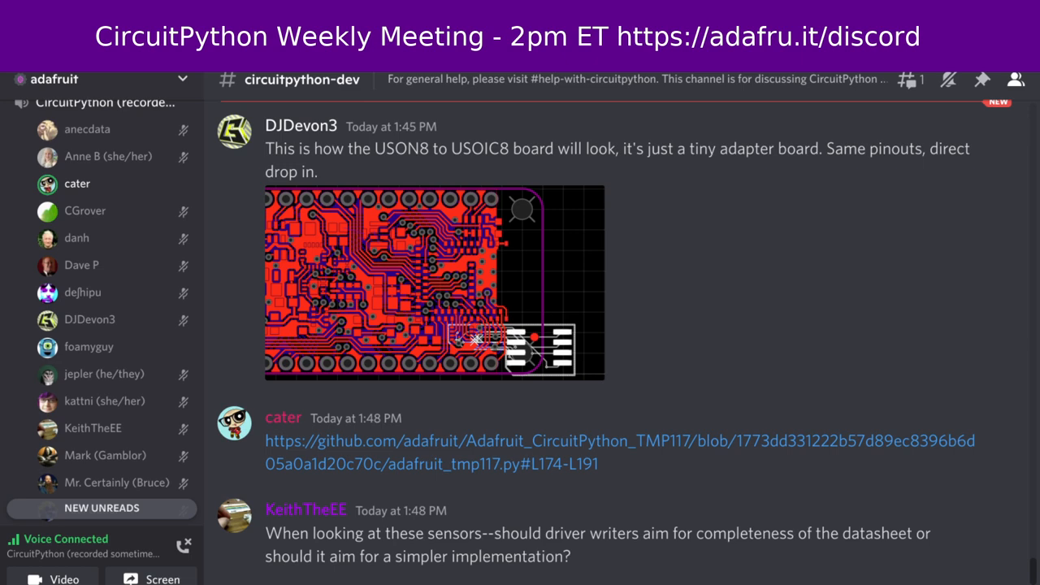
scroll("up", 3)
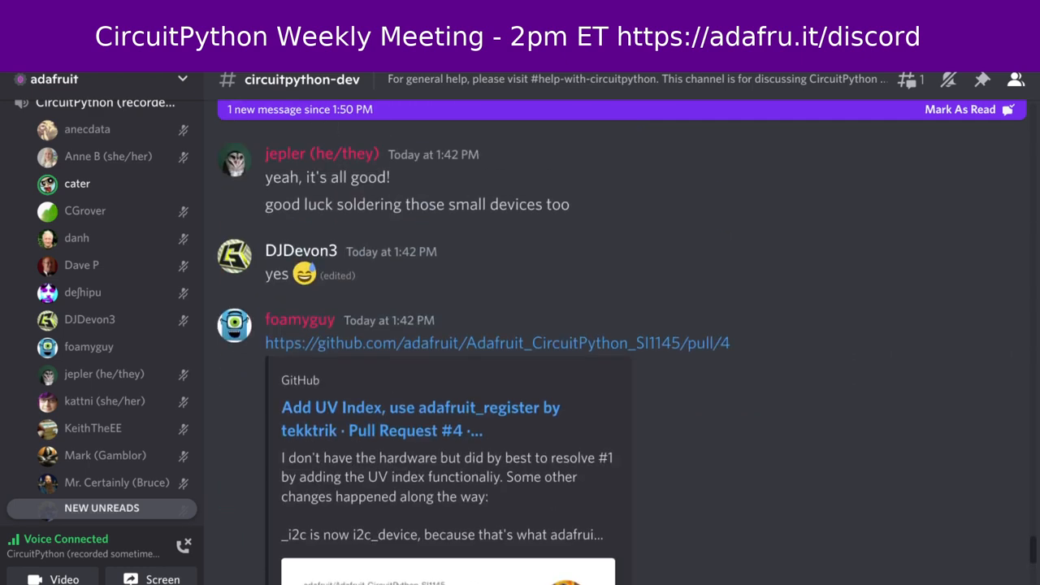
mouse_move(497, 341)
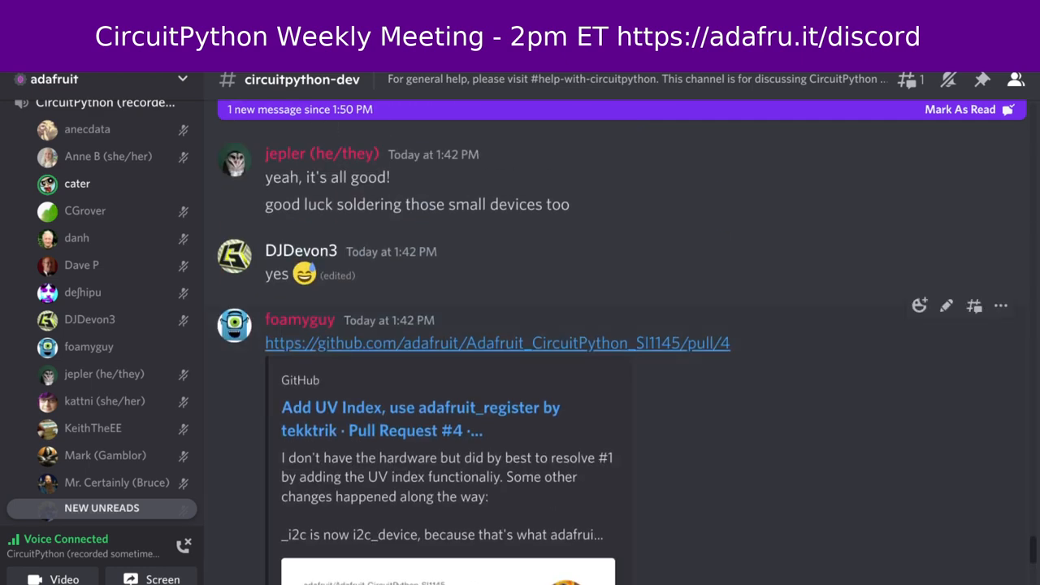
scroll("down", 3)
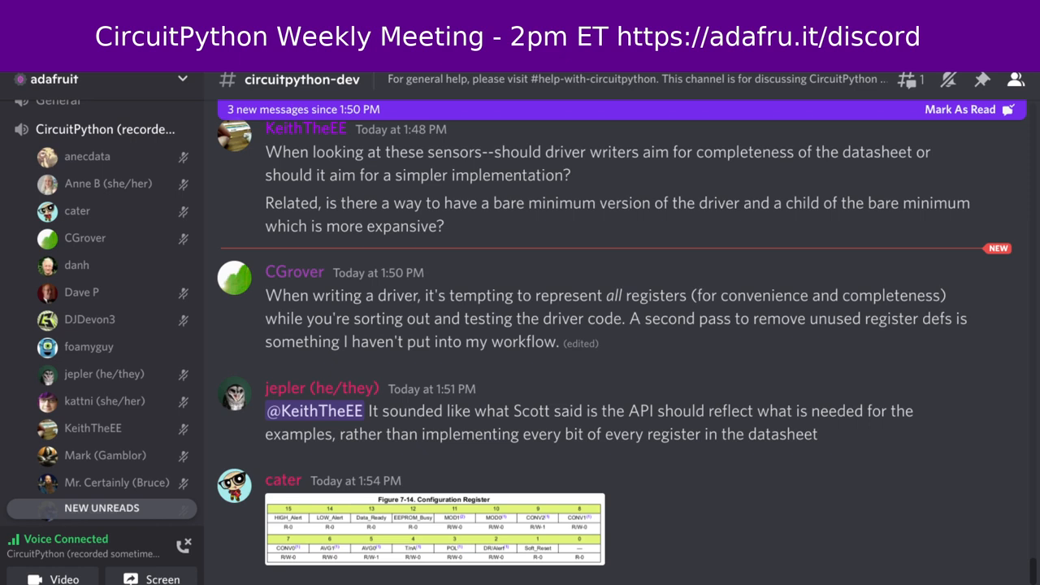
scroll("down", 3)
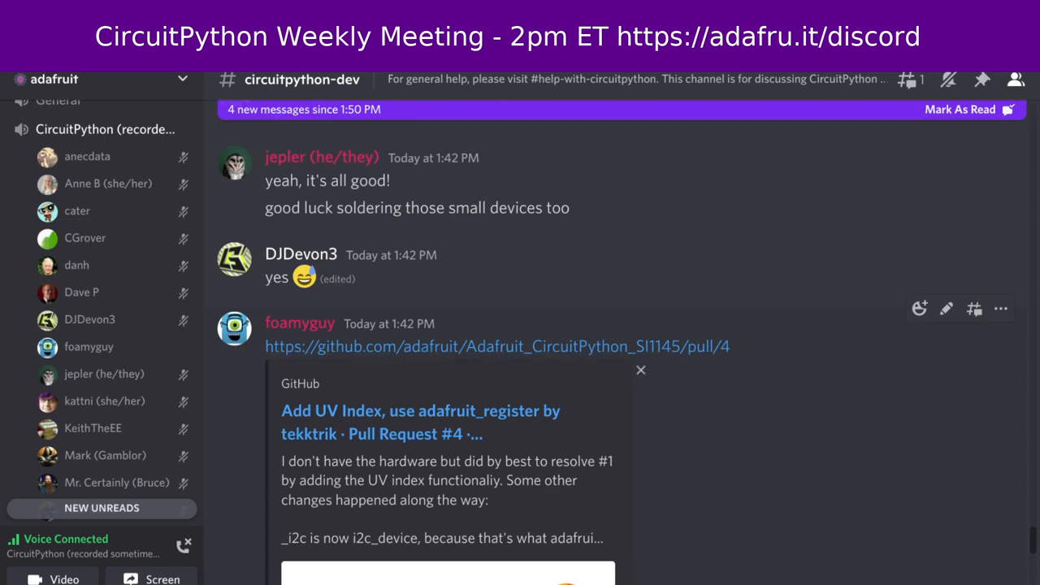
scroll("down", 3)
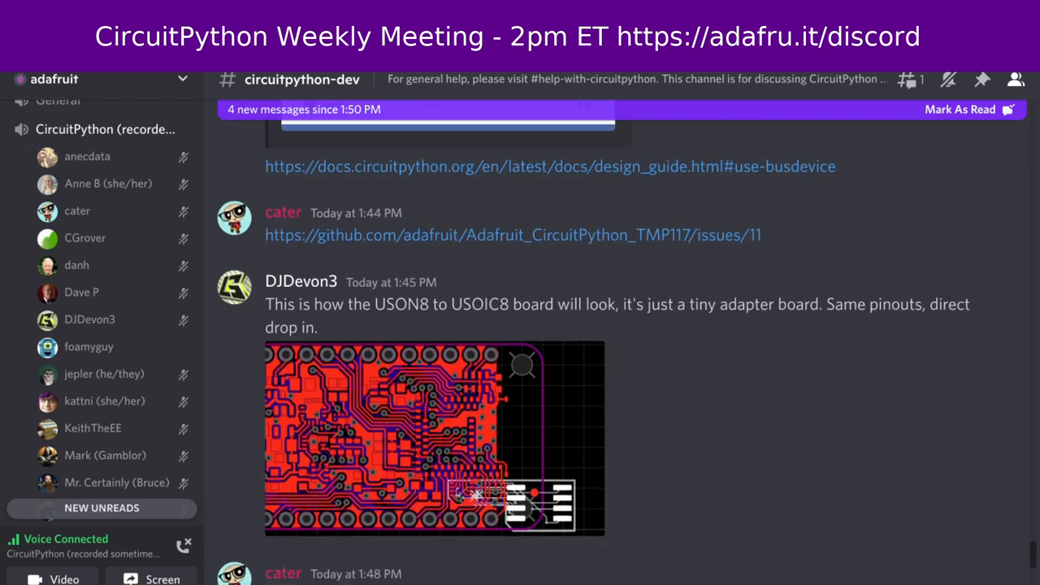
scroll("down", 3)
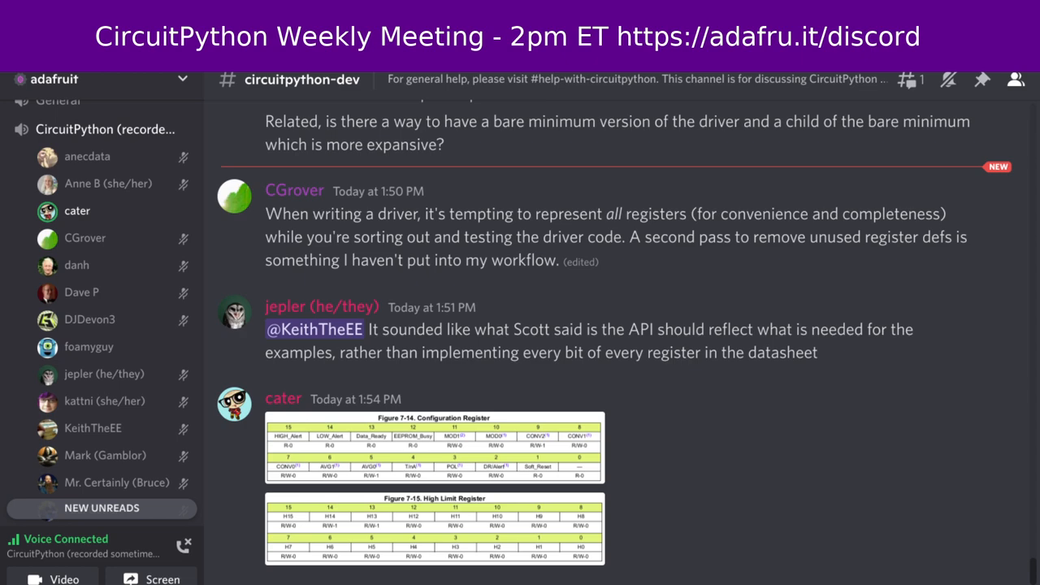
scroll("down", 3)
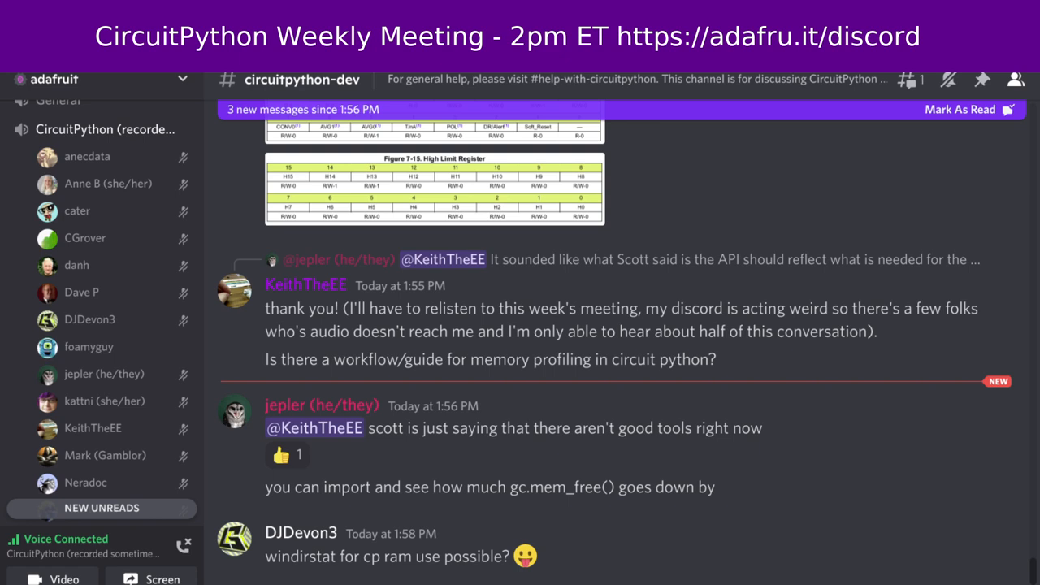
scroll("down", 3)
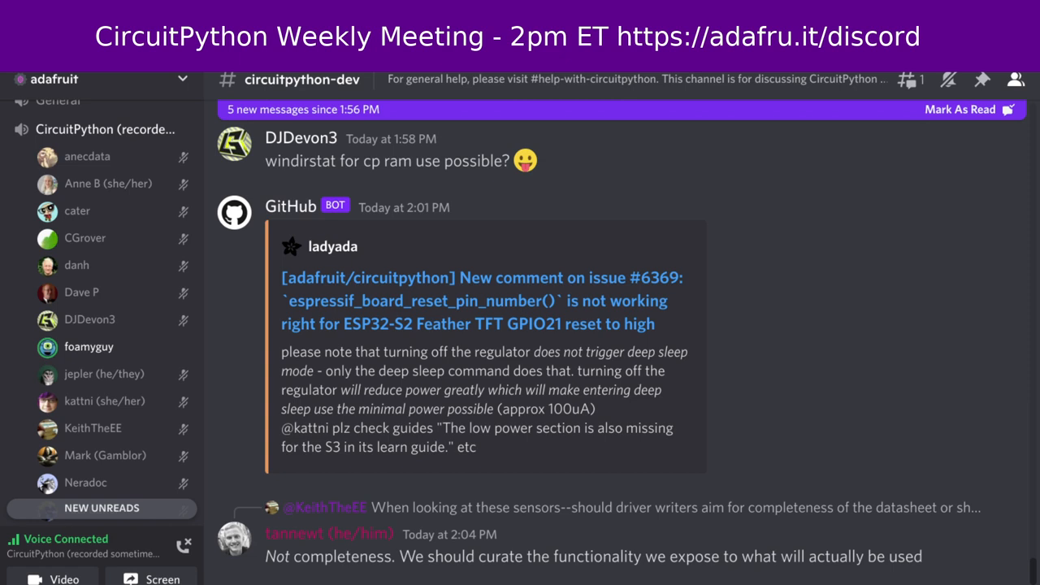
scroll("down", 3)
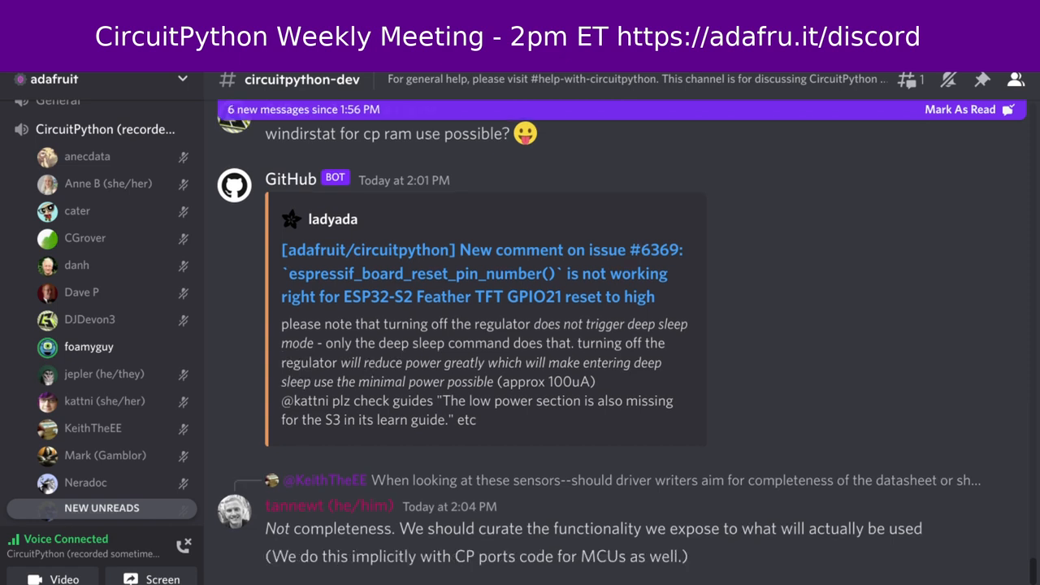